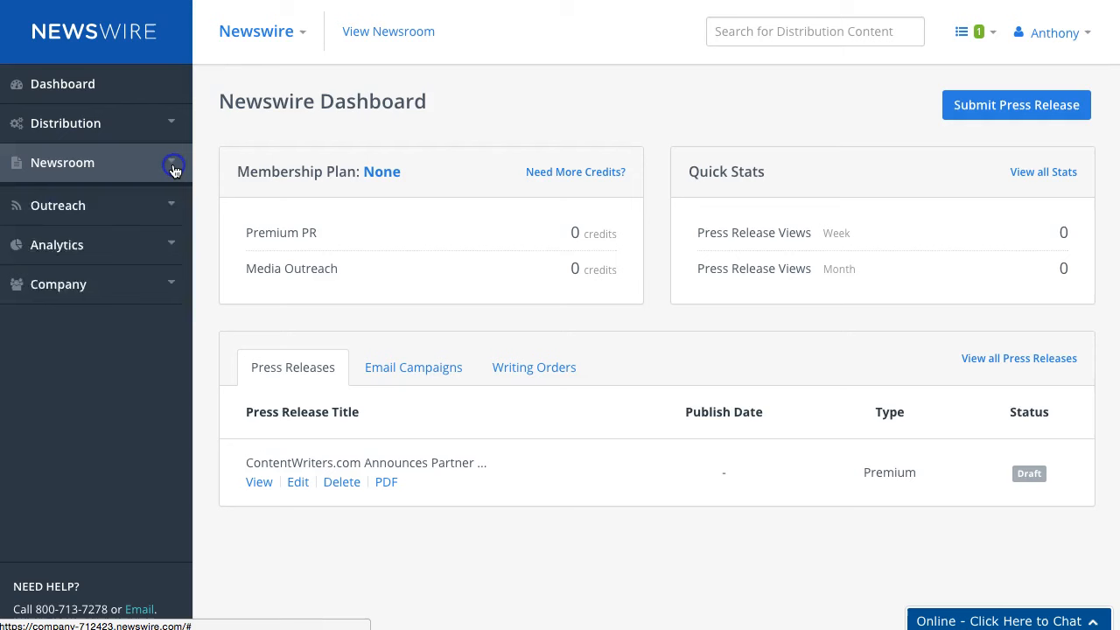
- Reach the newsroom Customization page from the Newsroom sidebar menu
{"action": "left_click", "coordinate": [61, 163]}
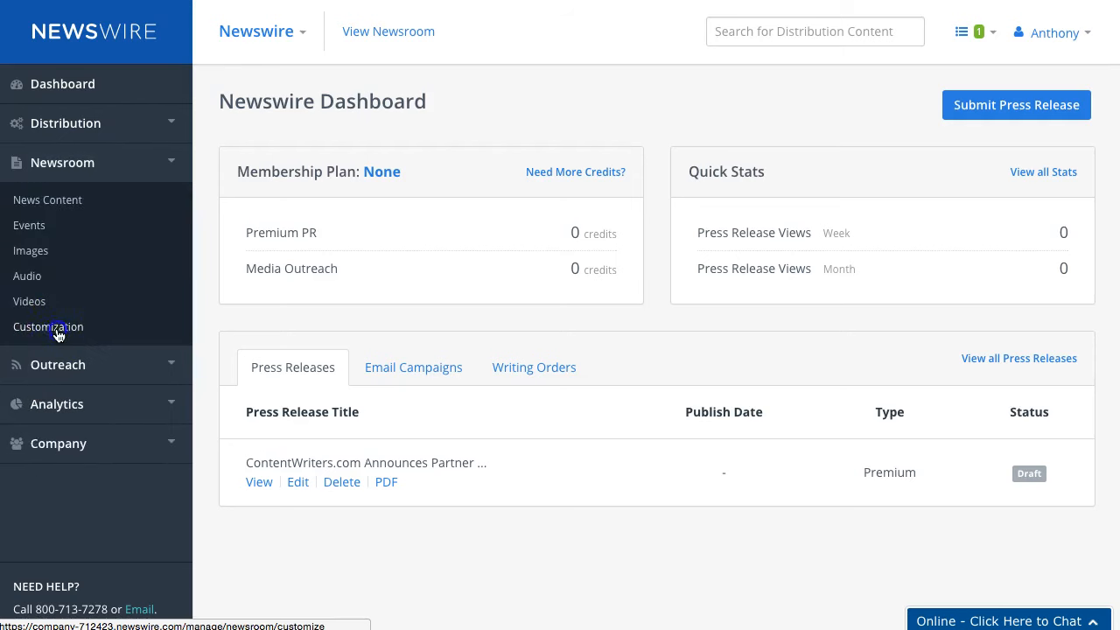
{"action": "left_click", "coordinate": [49, 327]}
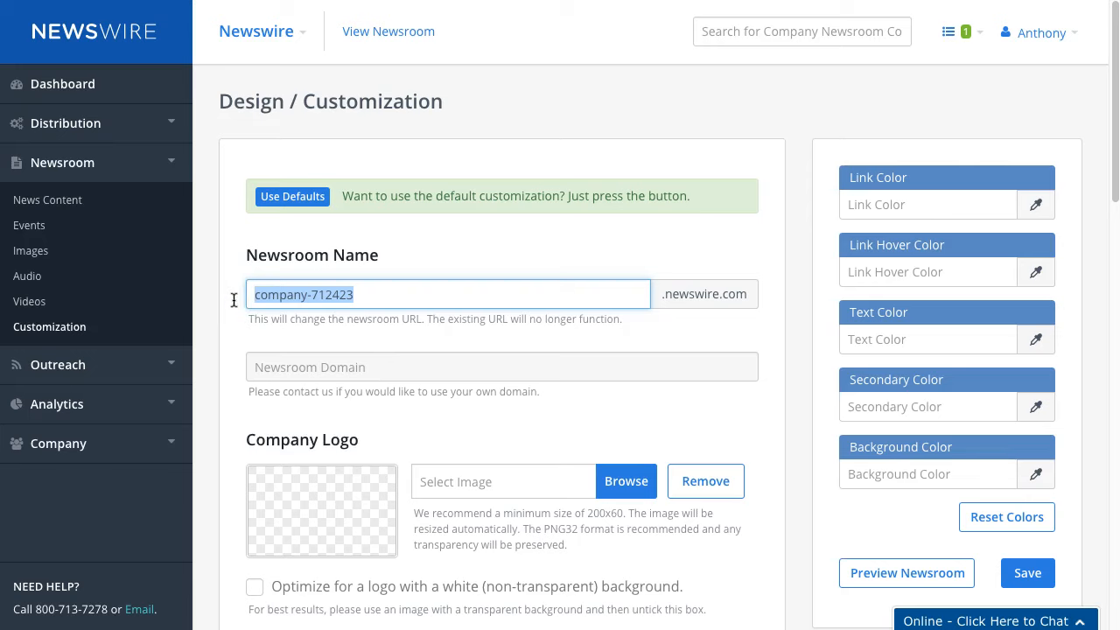
- Replace company-712423 with NewswireDemo as the newsroom name and view the public newsroom
{"action": "type", "text": "NewswireD"}
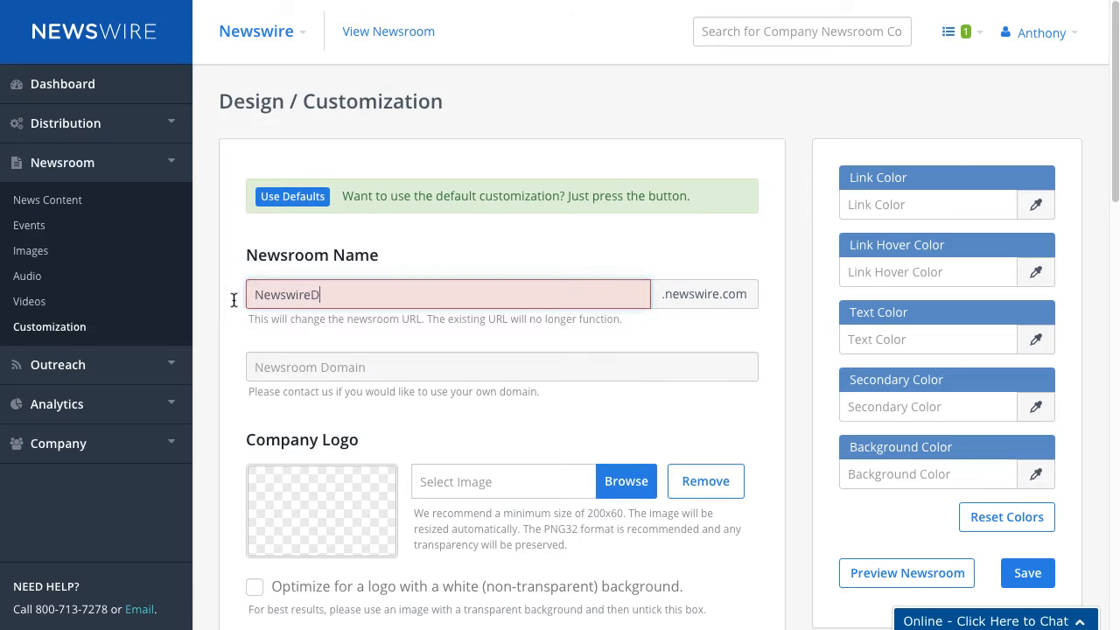
{"action": "type", "text": "emo"}
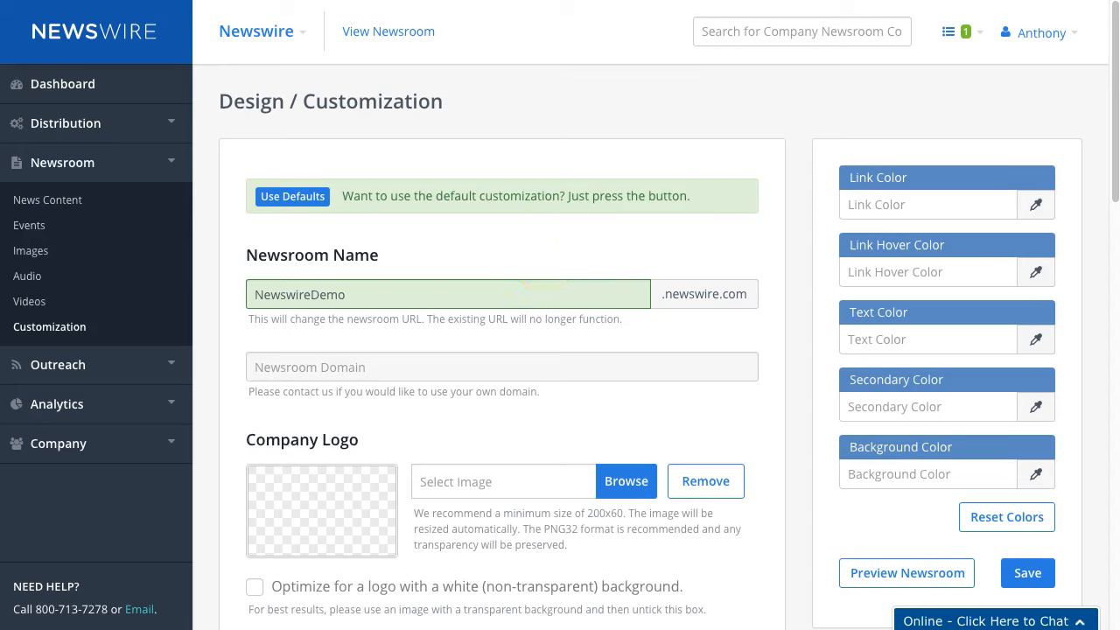
{"action": "left_click", "coordinate": [907, 574]}
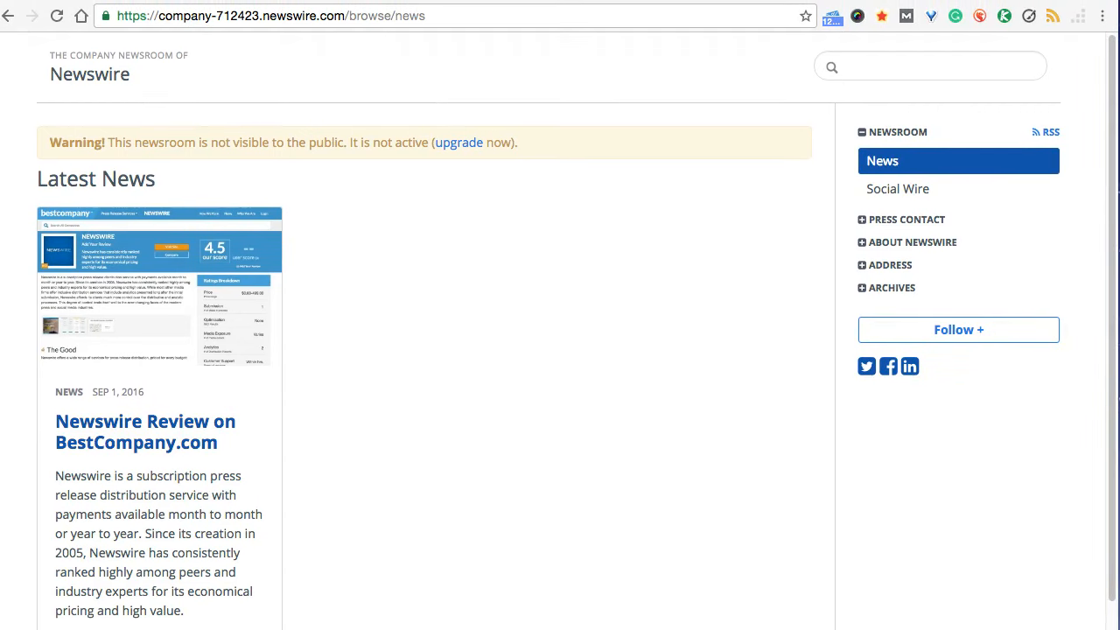
- Save the NewswireDemo name so the newsroom lives at newswiredemo.newswire.com
{"action": "scroll", "scroll_direction": "down", "scroll_amount": 3}
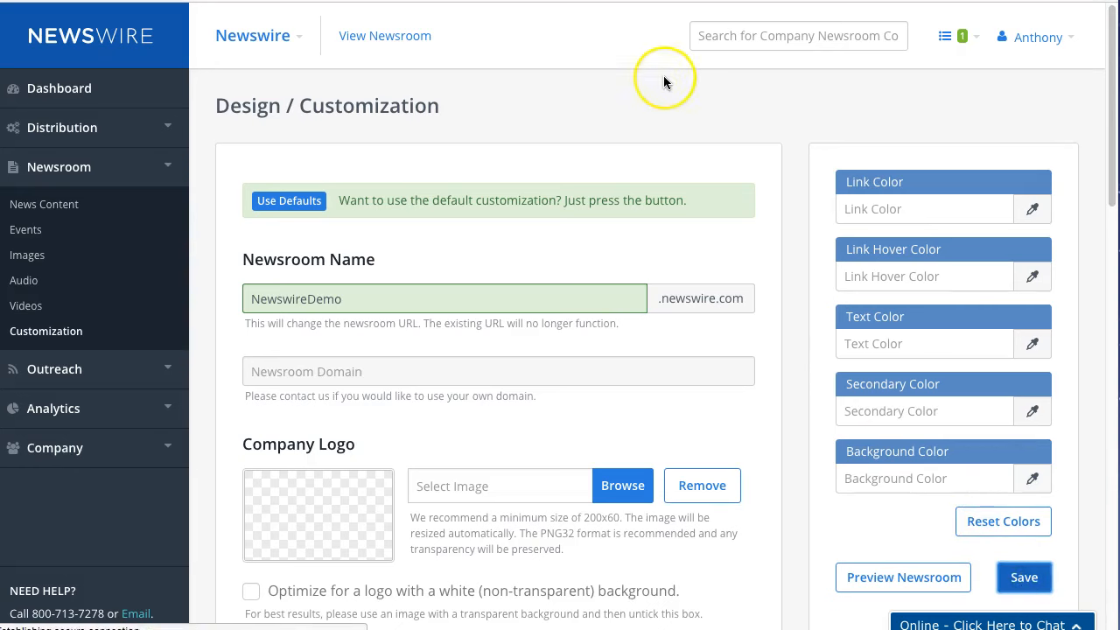
{"action": "left_click", "coordinate": [1021, 577]}
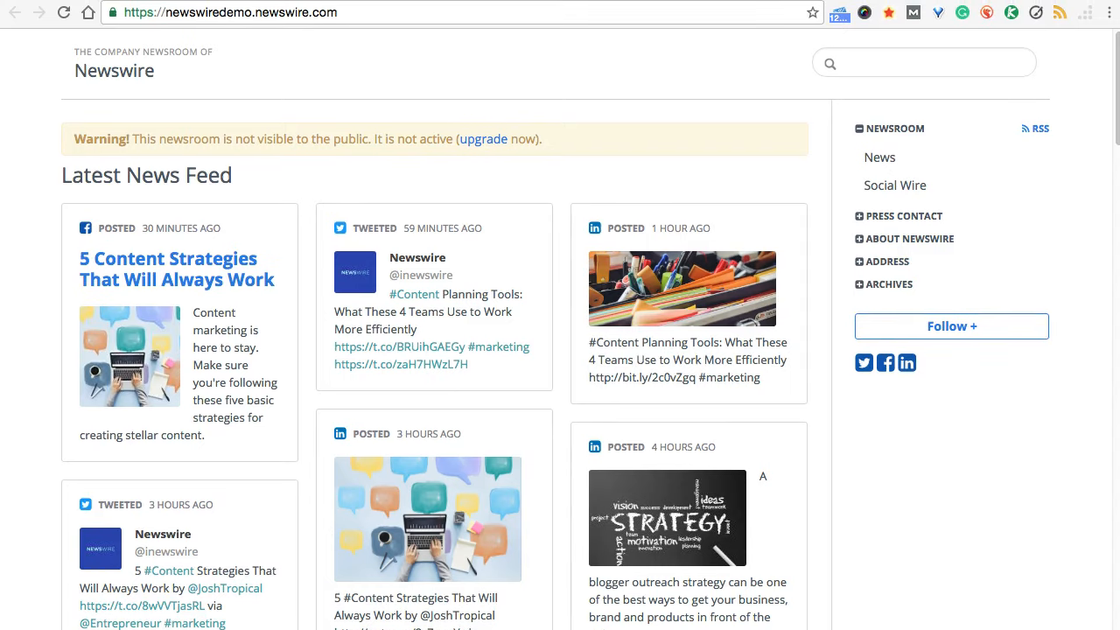
{"action": "scroll", "scroll_direction": "down", "scroll_amount": 3}
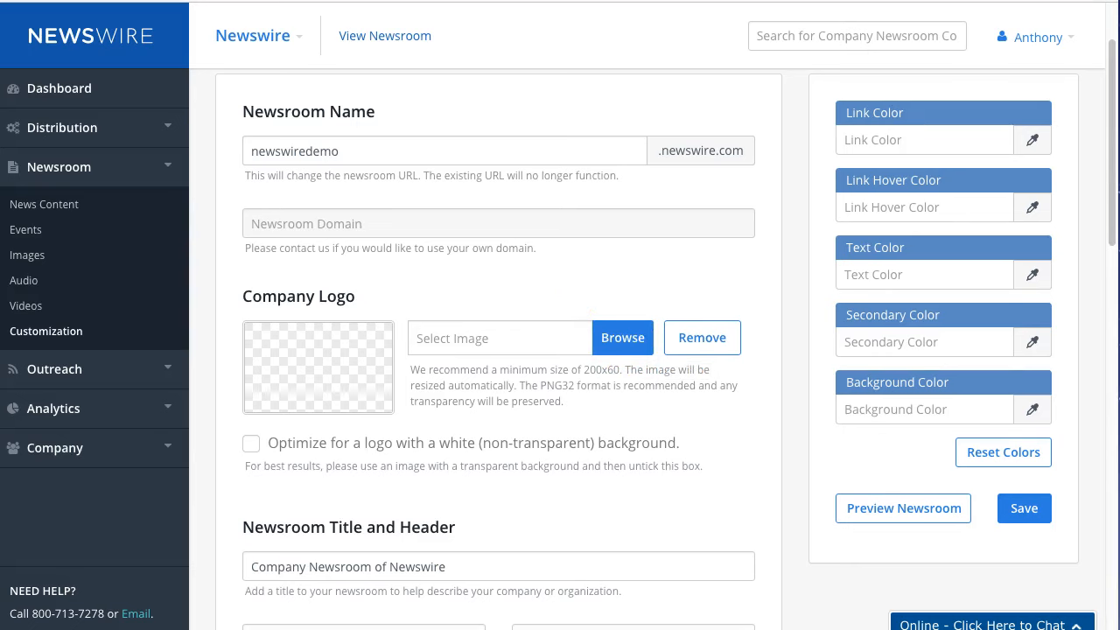
- Attach the Newswire logo image file as the Company Logo
{"action": "left_click", "coordinate": [623, 336]}
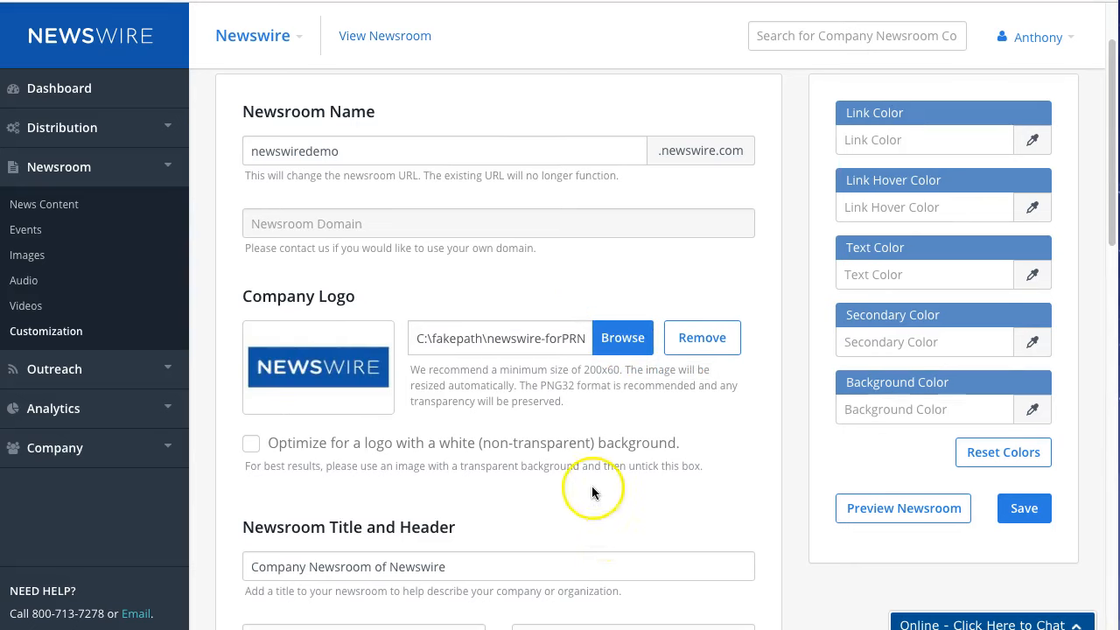
{"action": "scroll", "scroll_direction": "down", "scroll_amount": 3}
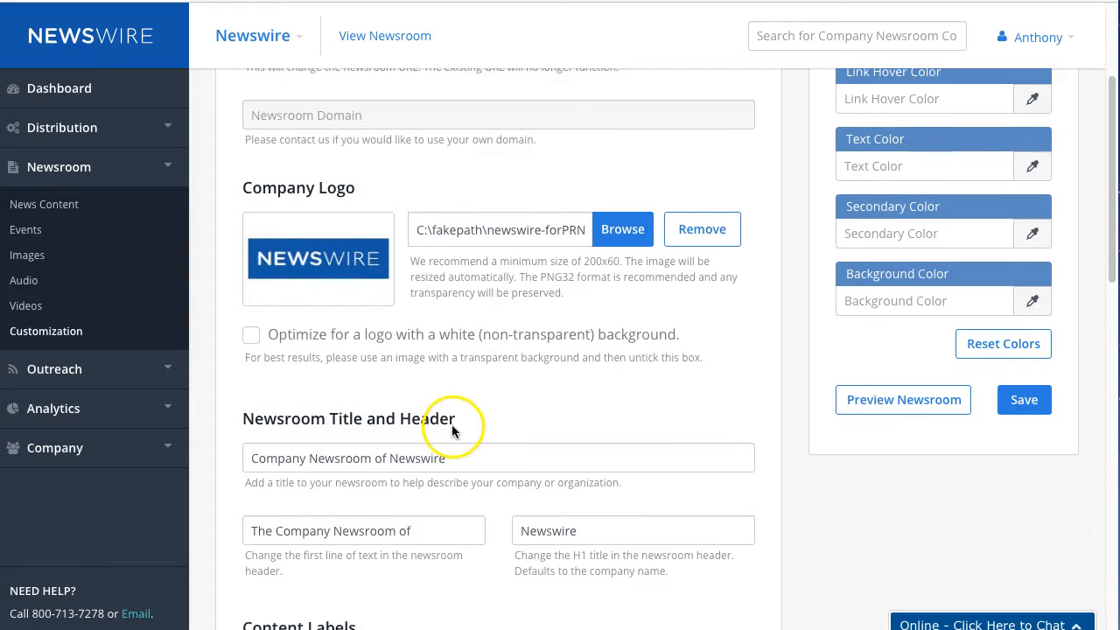
{"action": "scroll", "scroll_direction": "down", "scroll_amount": 3}
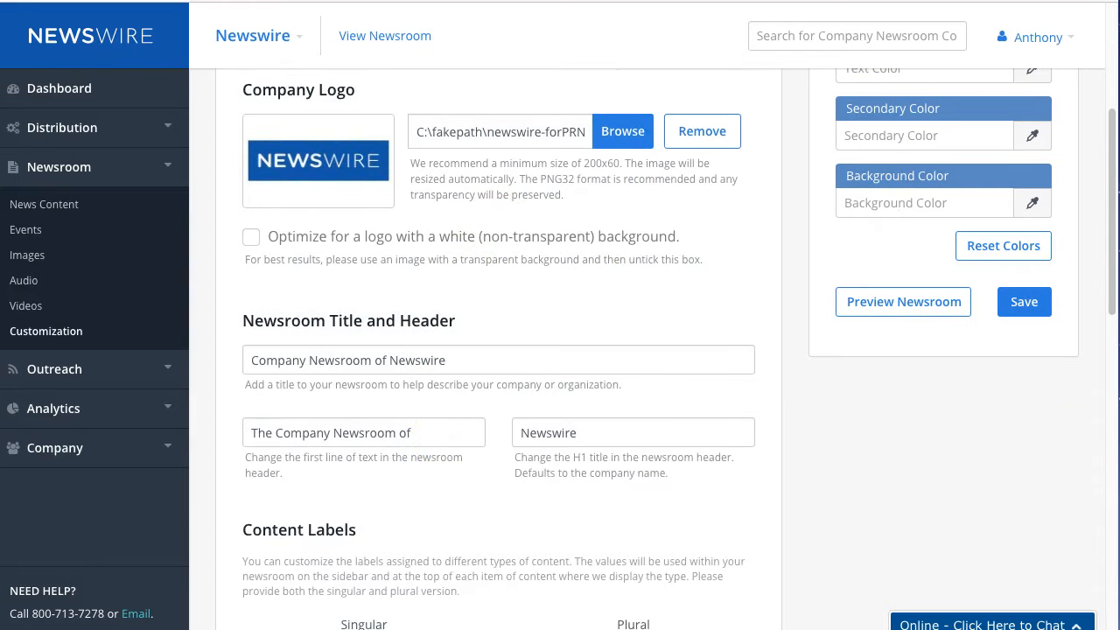
- Overwrite Company so the title reads The Official Demo Newsroom of Newswire and the header The Demo Newsroom of
{"action": "left_click", "coordinate": [903, 301]}
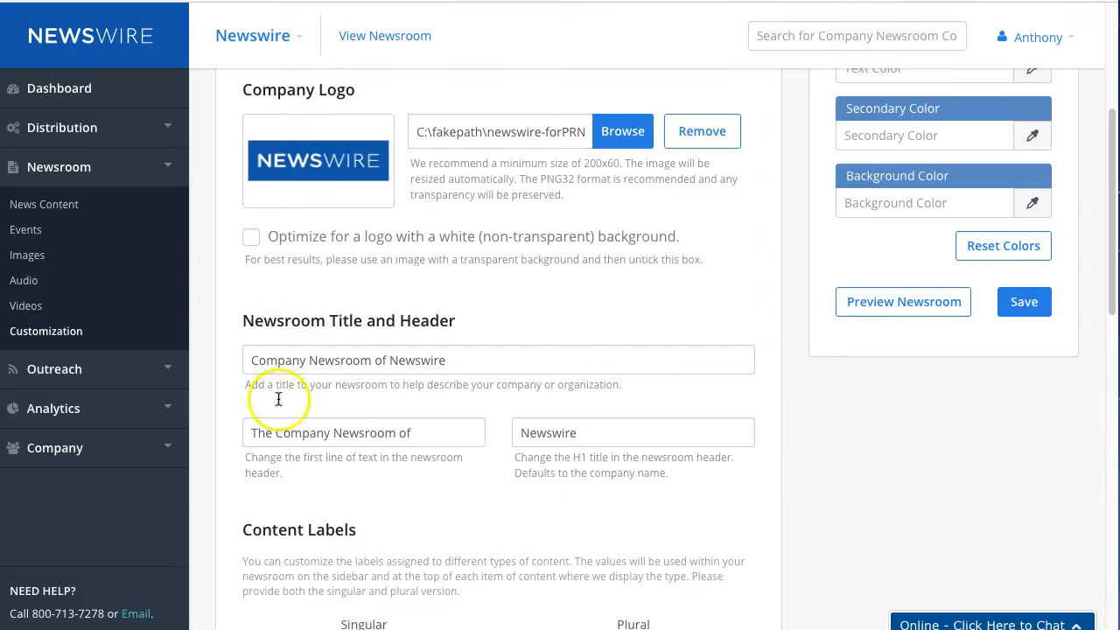
{"action": "double_click", "coordinate": [278, 360]}
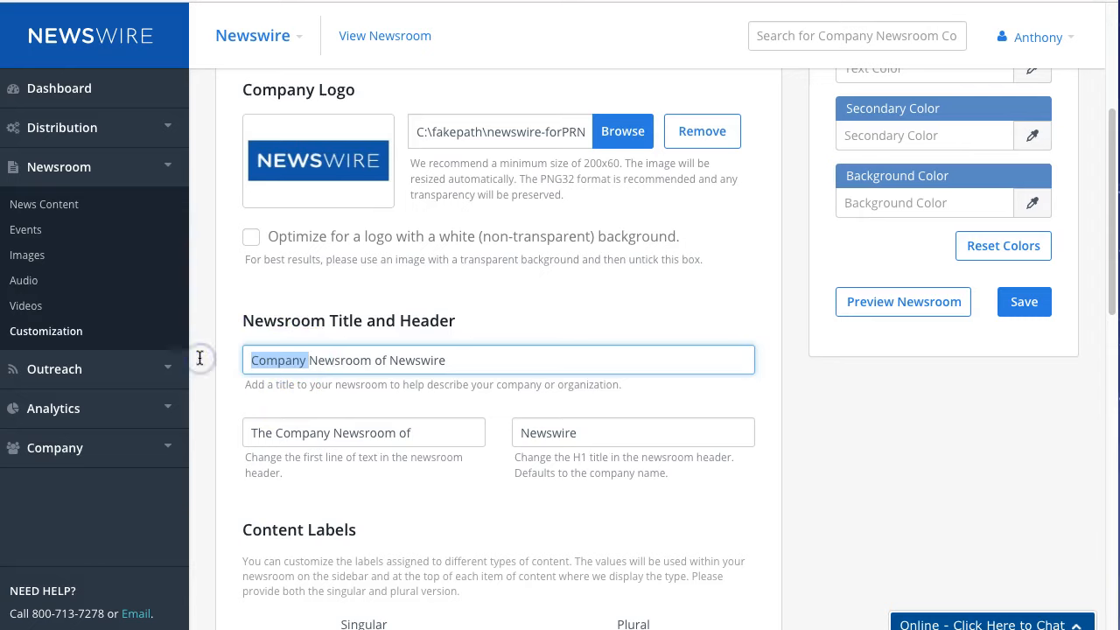
{"action": "type", "text": "The Office"}
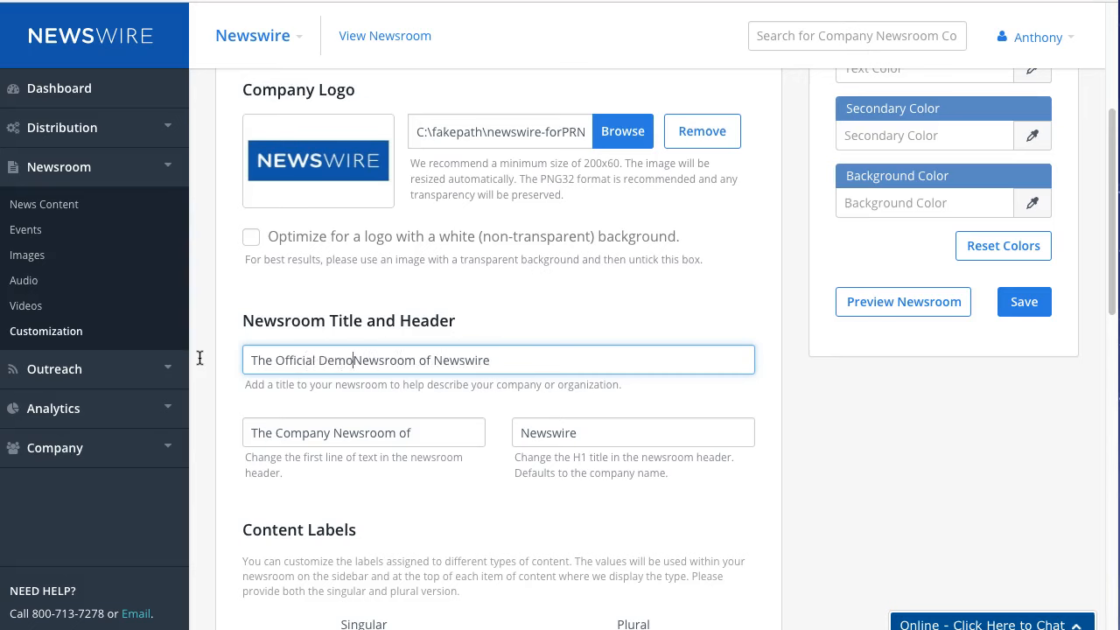
{"action": "mouse_move", "coordinate": [423, 421]}
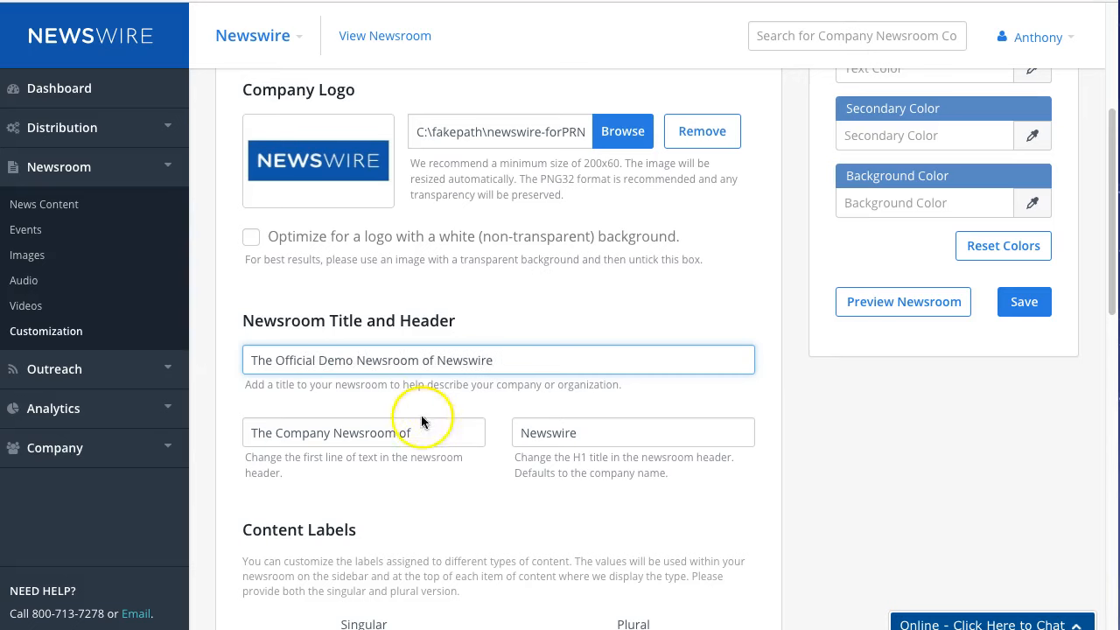
{"action": "double_click", "coordinate": [299, 432]}
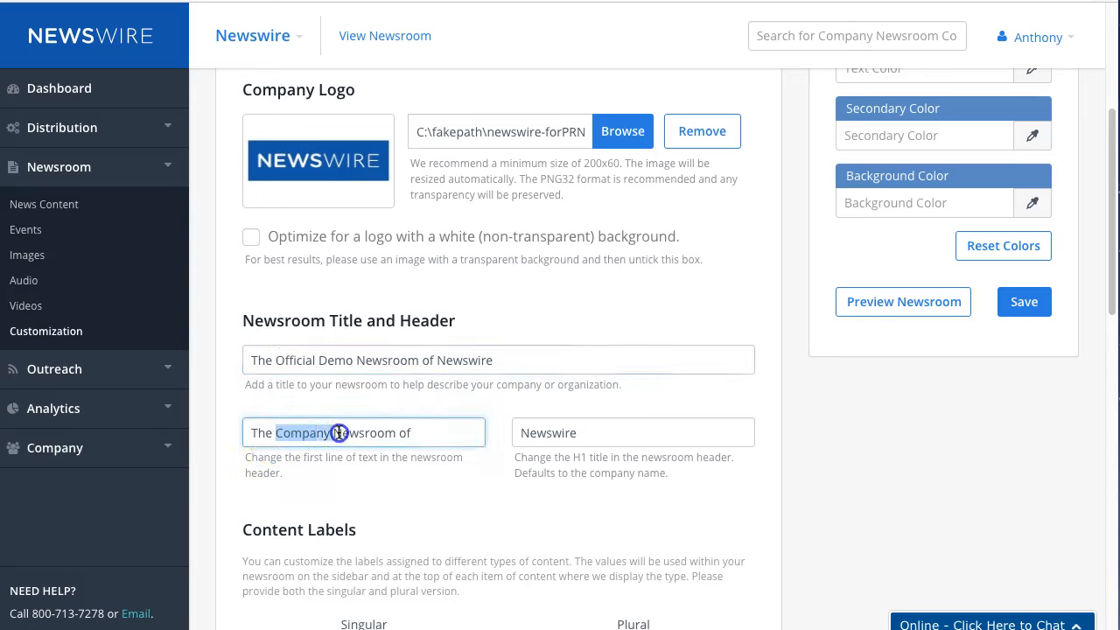
{"action": "type", "text": "Demo"}
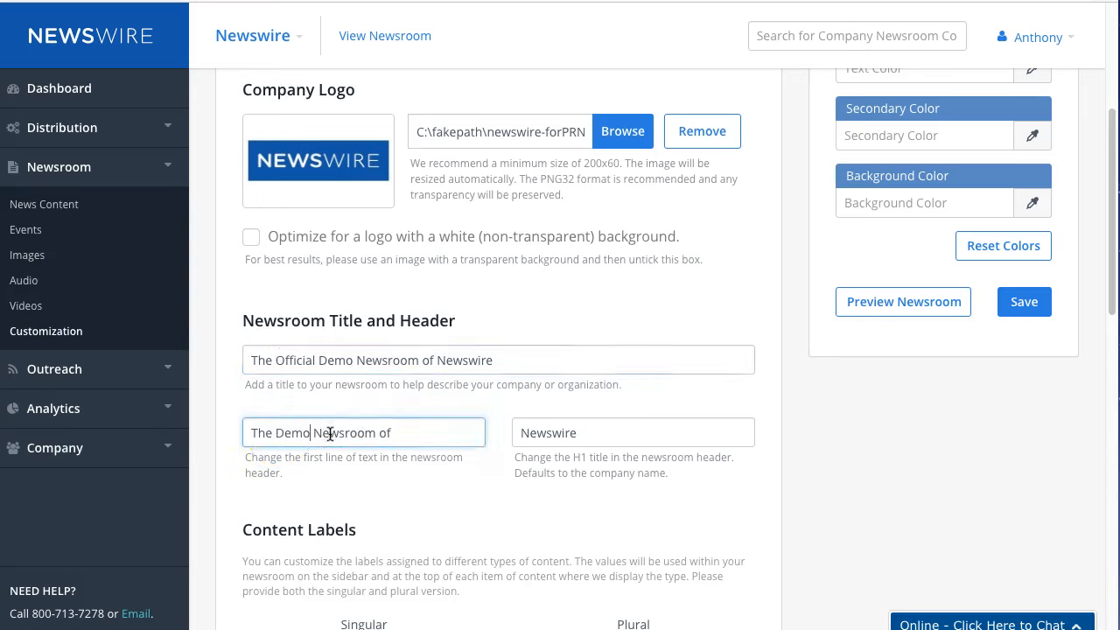
{"action": "scroll", "scroll_direction": "down", "scroll_amount": 3}
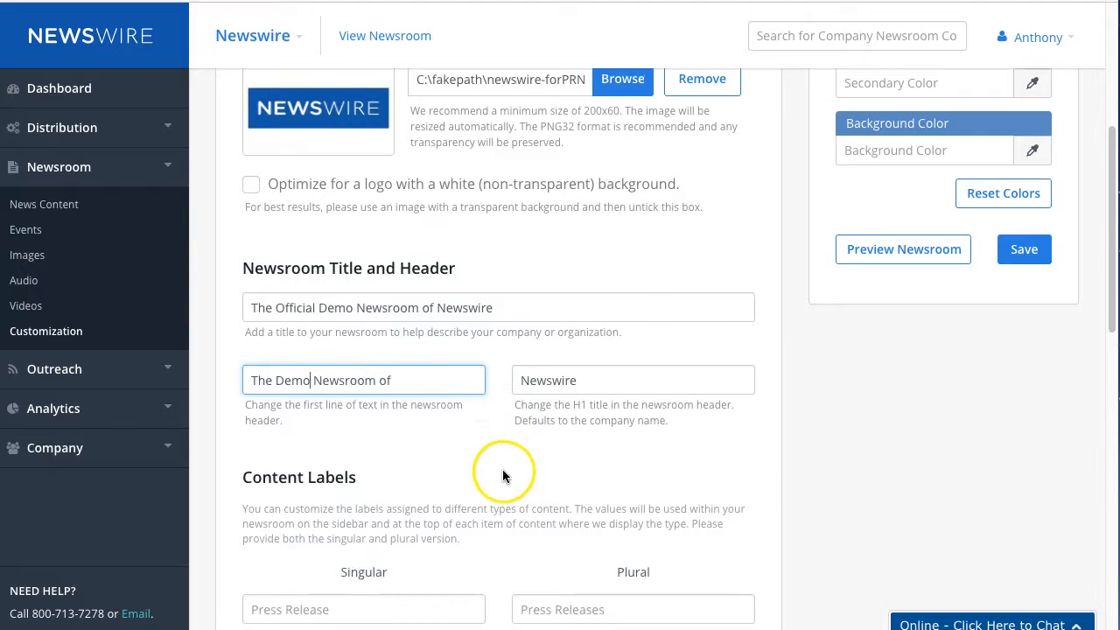
- Relabel the singular Social Wire content type as Connect on Social Media
{"action": "scroll", "scroll_direction": "down", "scroll_amount": 3}
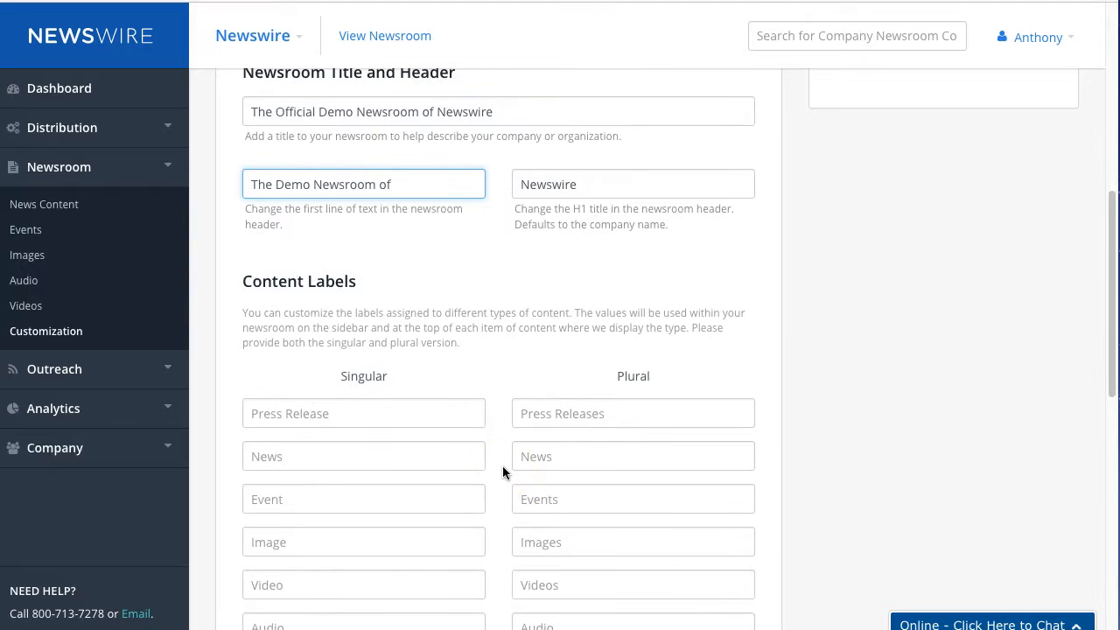
{"action": "mouse_move", "coordinate": [347, 308]}
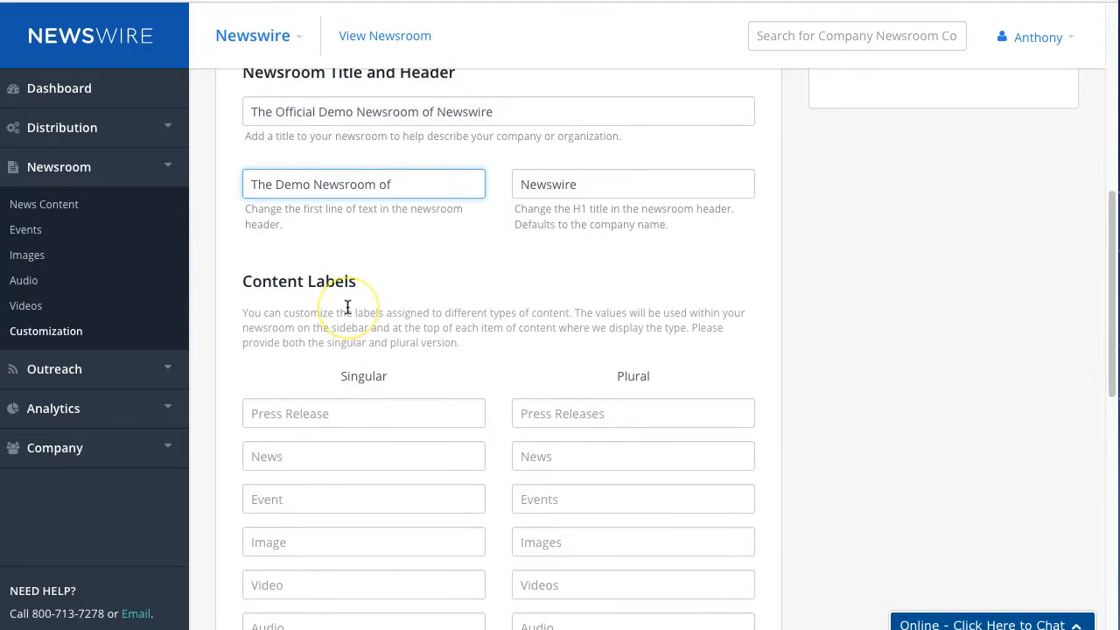
{"action": "scroll", "scroll_direction": "down", "scroll_amount": 3}
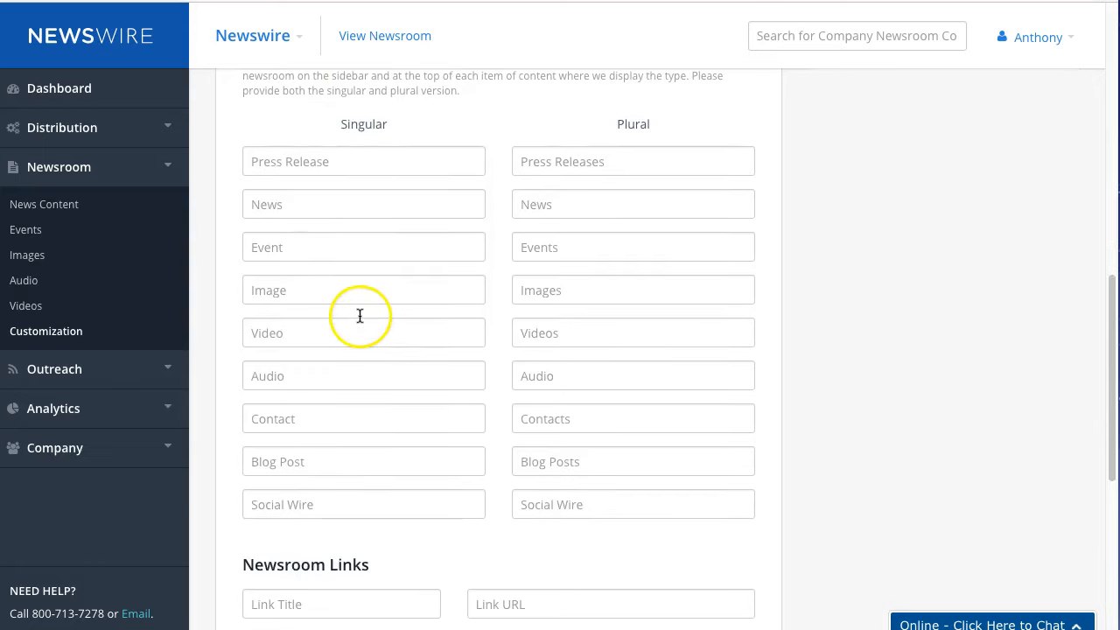
{"action": "left_click", "coordinate": [364, 504]}
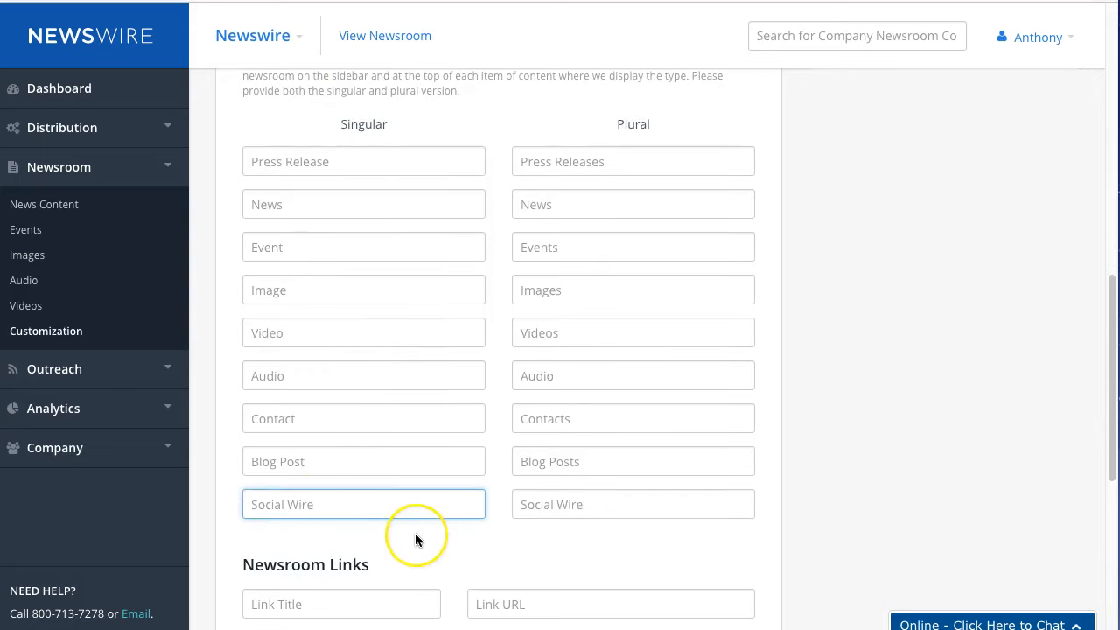
{"action": "type", "text": "Conte"}
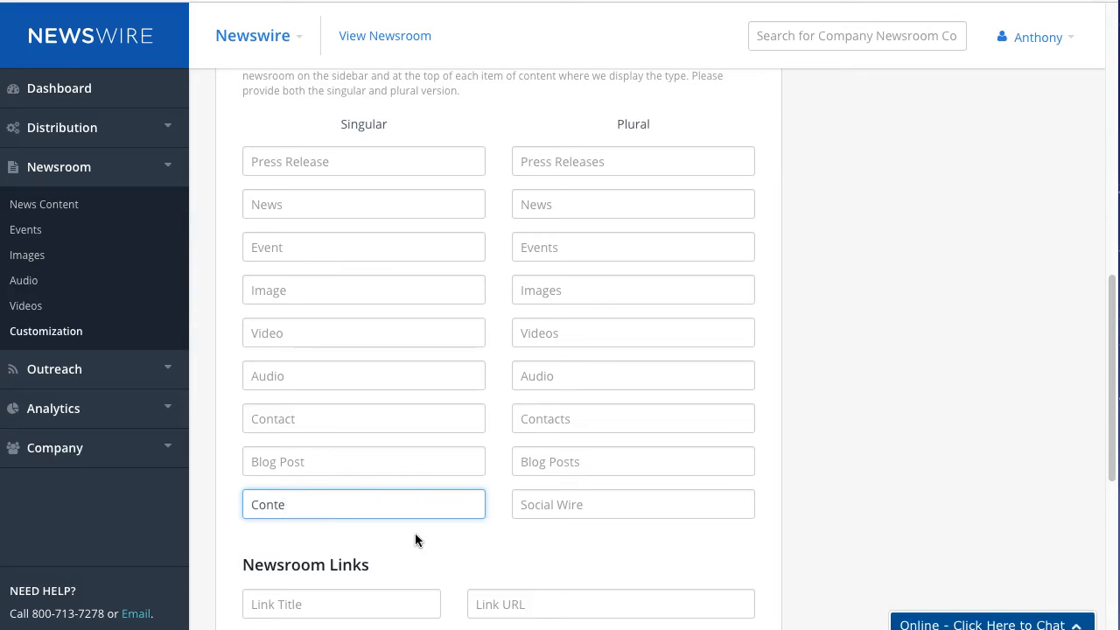
{"action": "type", "text": "Conn"}
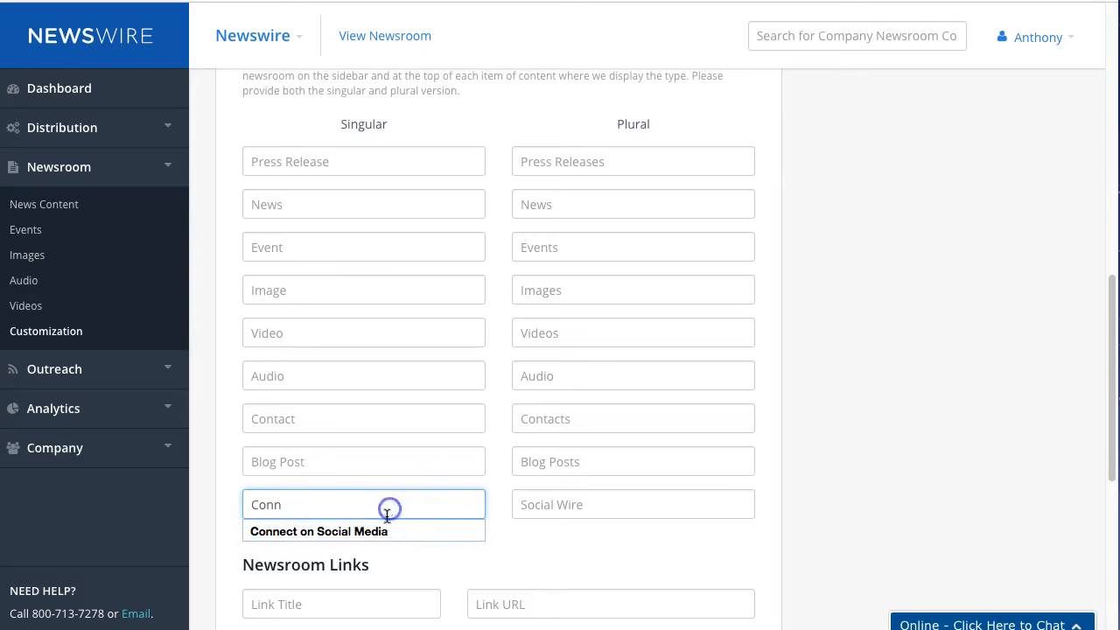
{"action": "left_click", "coordinate": [318, 532]}
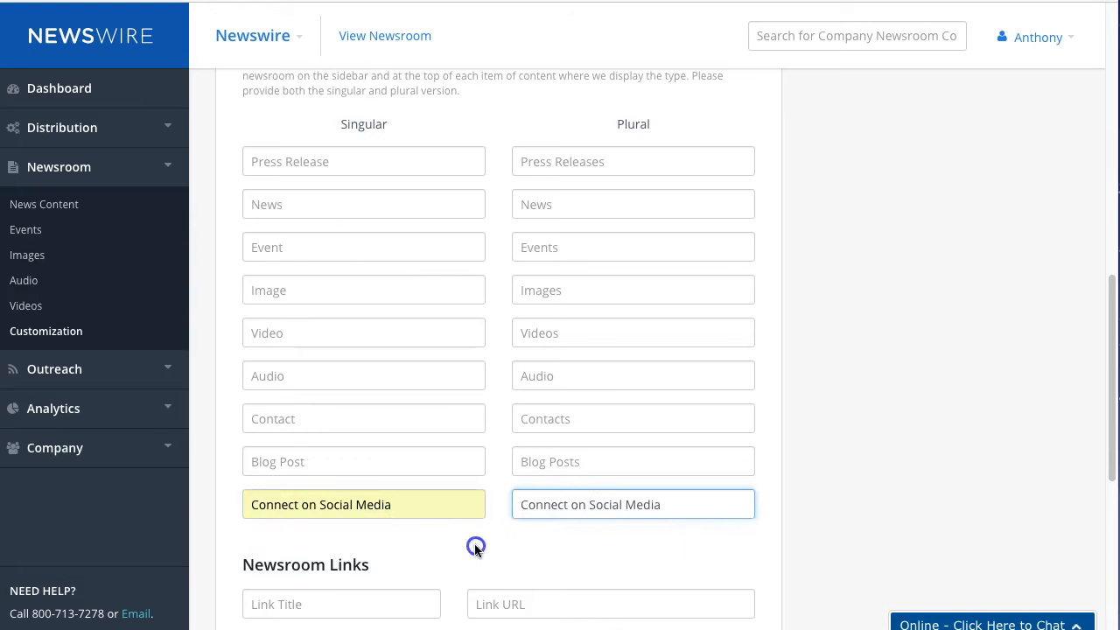
- Relabel the singular News content type as In the News and look over the plural labels
{"action": "left_click", "coordinate": [364, 203]}
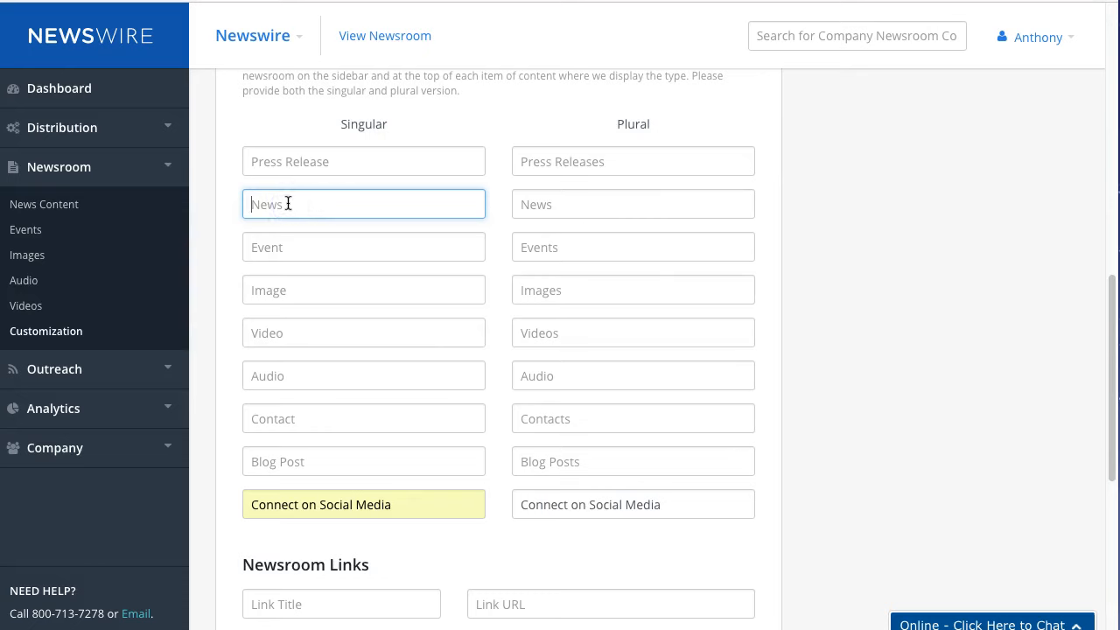
{"action": "type", "text": "In"}
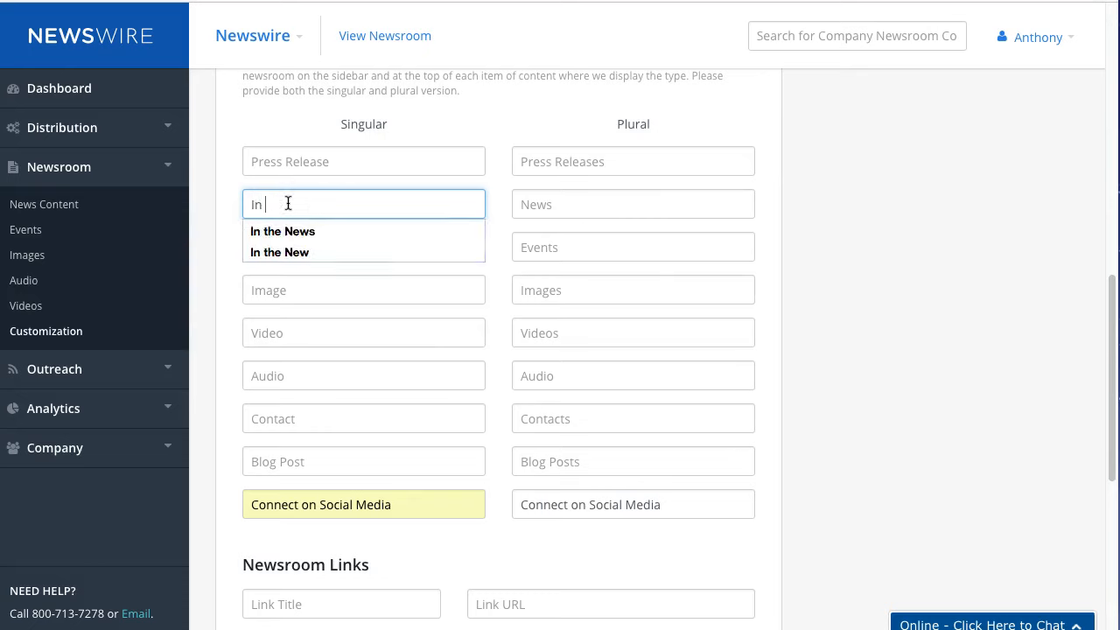
{"action": "left_click", "coordinate": [283, 231]}
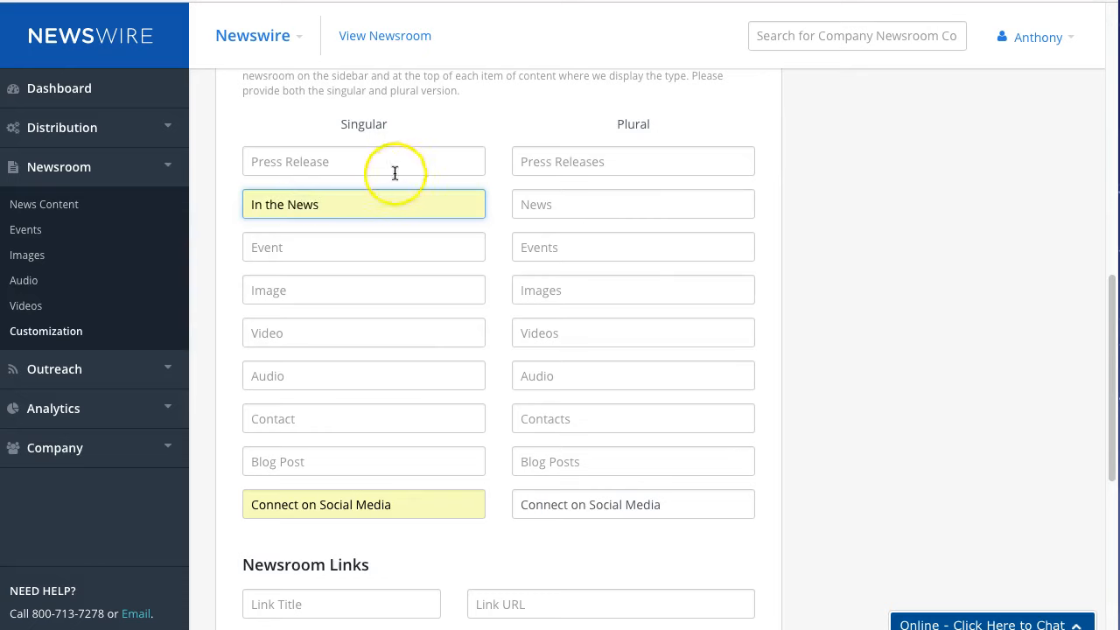
{"action": "left_click", "coordinate": [632, 203]}
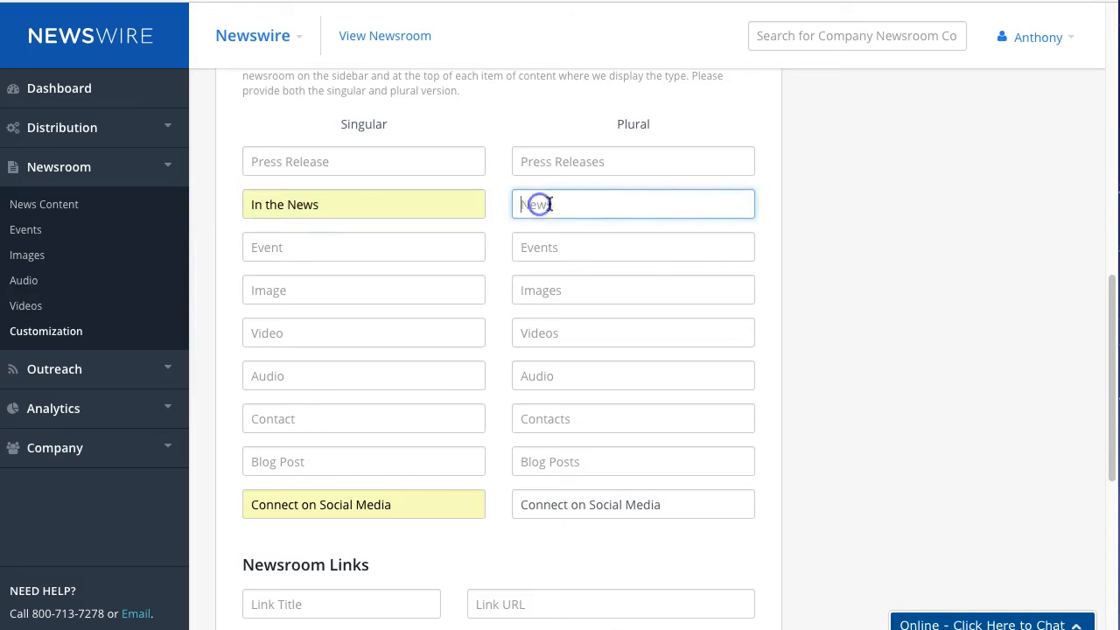
{"action": "scroll", "scroll_direction": "down", "scroll_amount": 3}
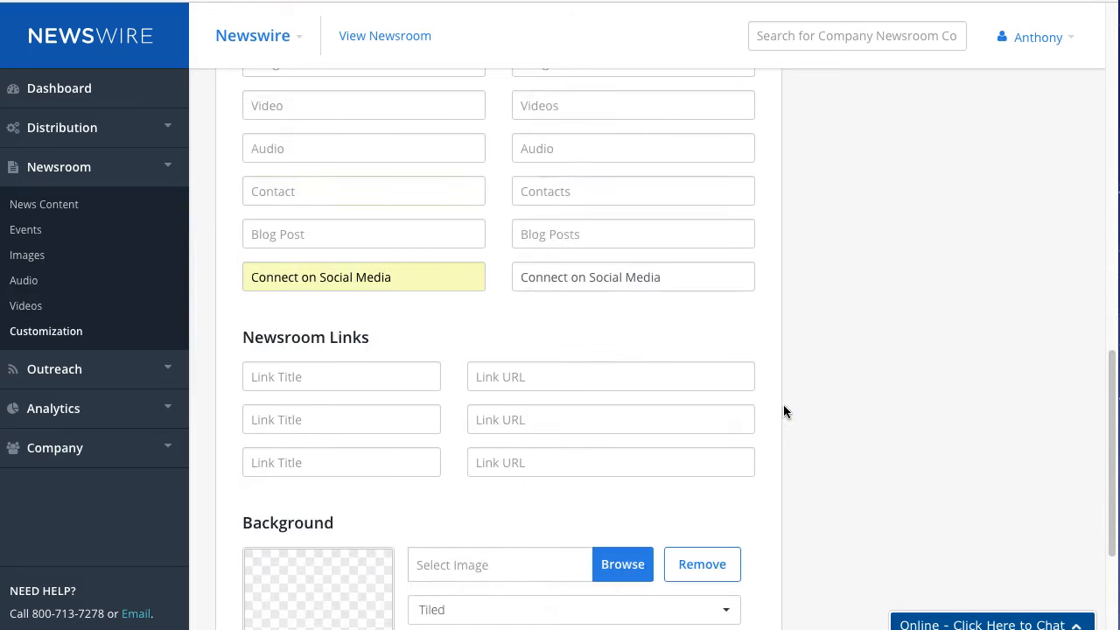
{"action": "scroll", "scroll_direction": "down", "scroll_amount": 3}
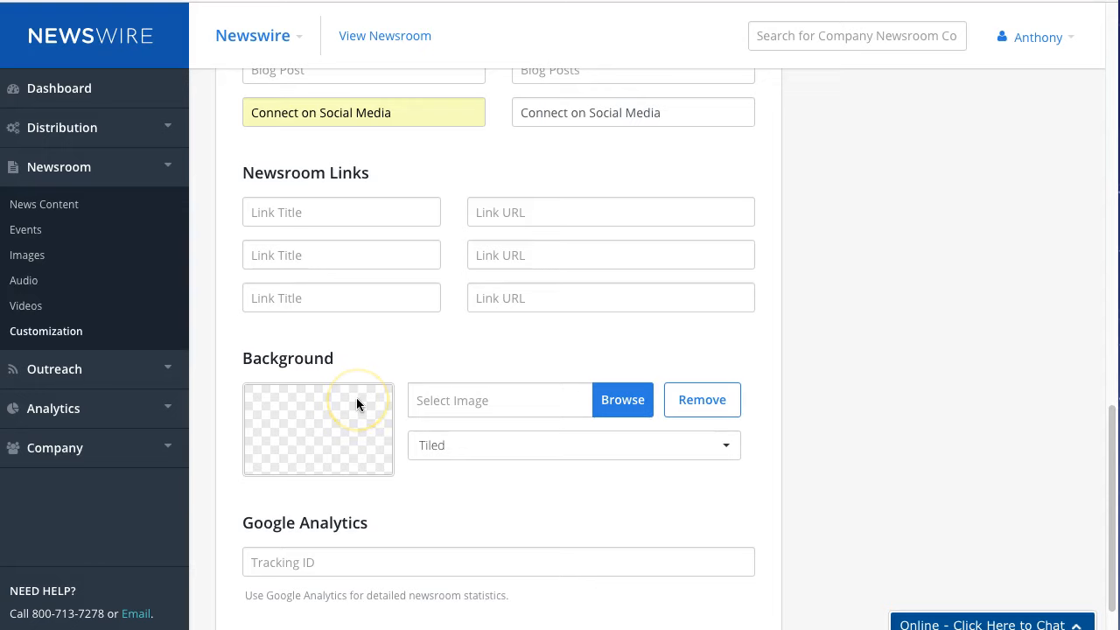
{"action": "mouse_move", "coordinate": [594, 515]}
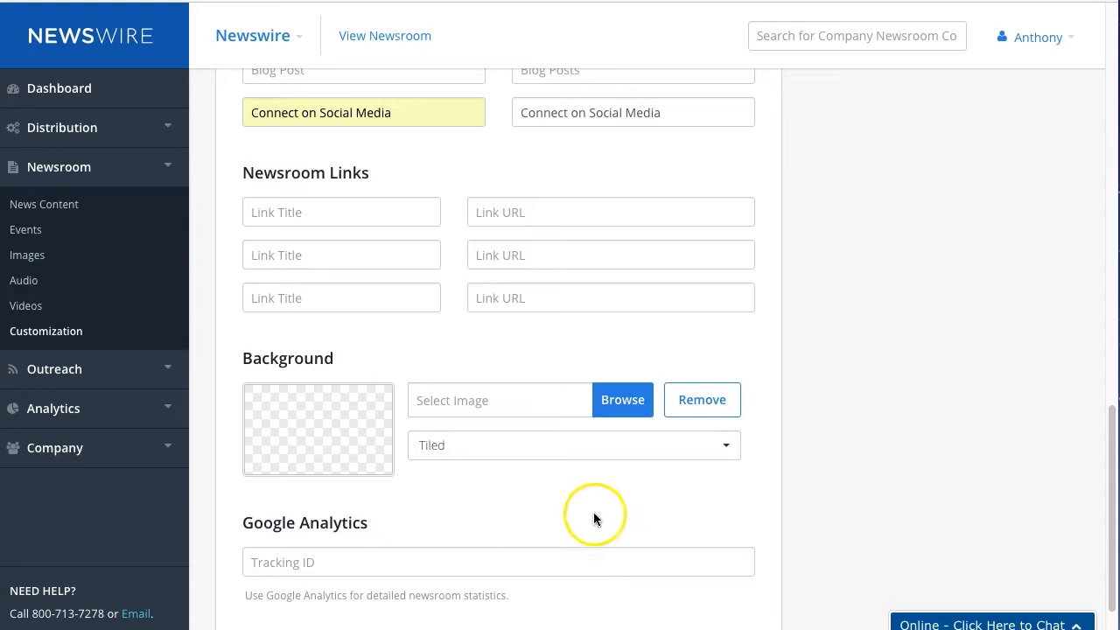
{"action": "scroll", "scroll_direction": "up", "scroll_amount": 3}
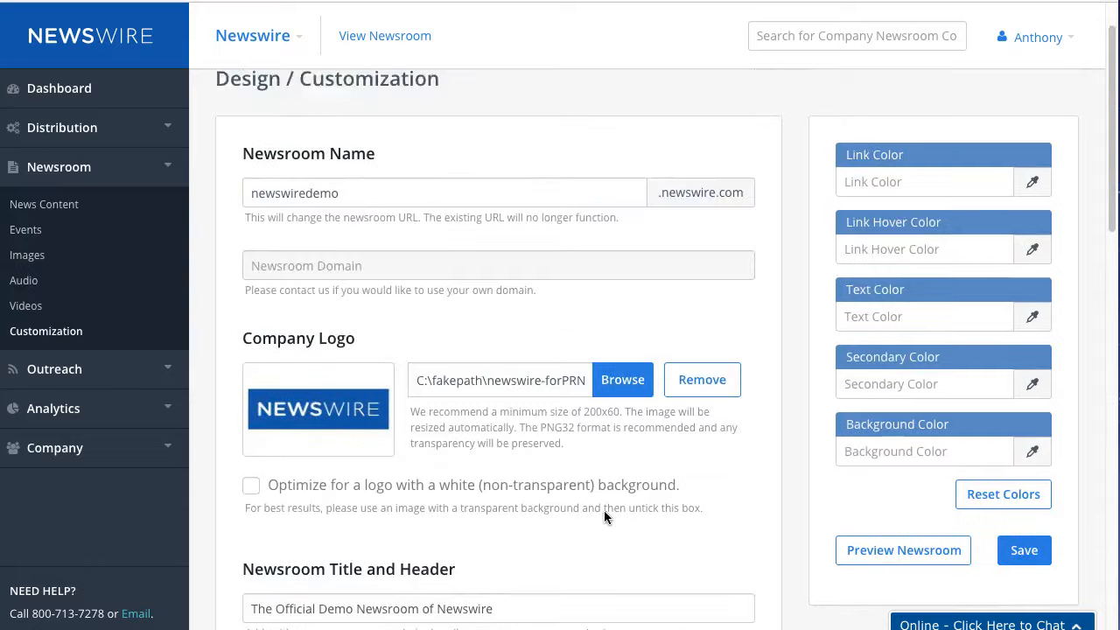
- Review the color settings with the Link Hover Color eyedropper and save all customization changes
{"action": "scroll", "scroll_direction": "down", "scroll_amount": 3}
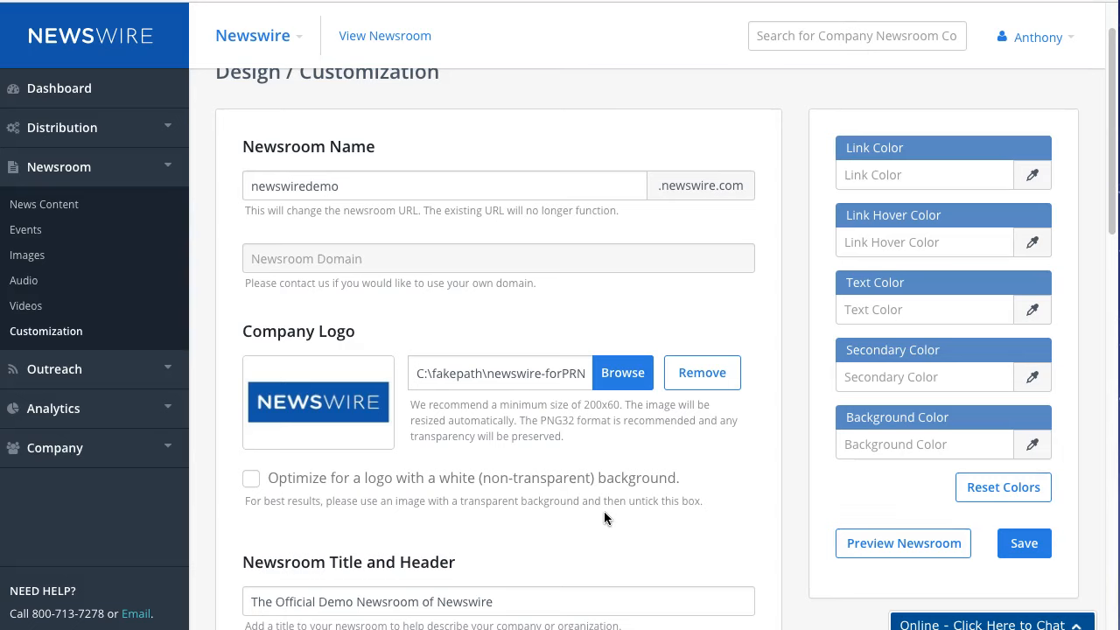
{"action": "mouse_move", "coordinate": [966, 213]}
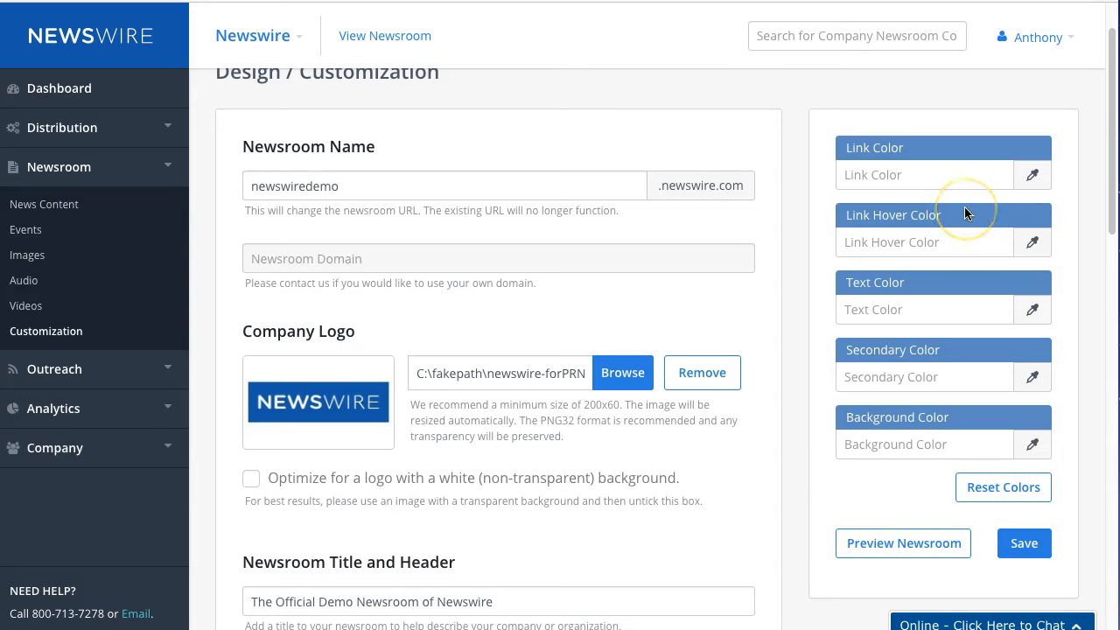
{"action": "mouse_move", "coordinate": [1022, 259]}
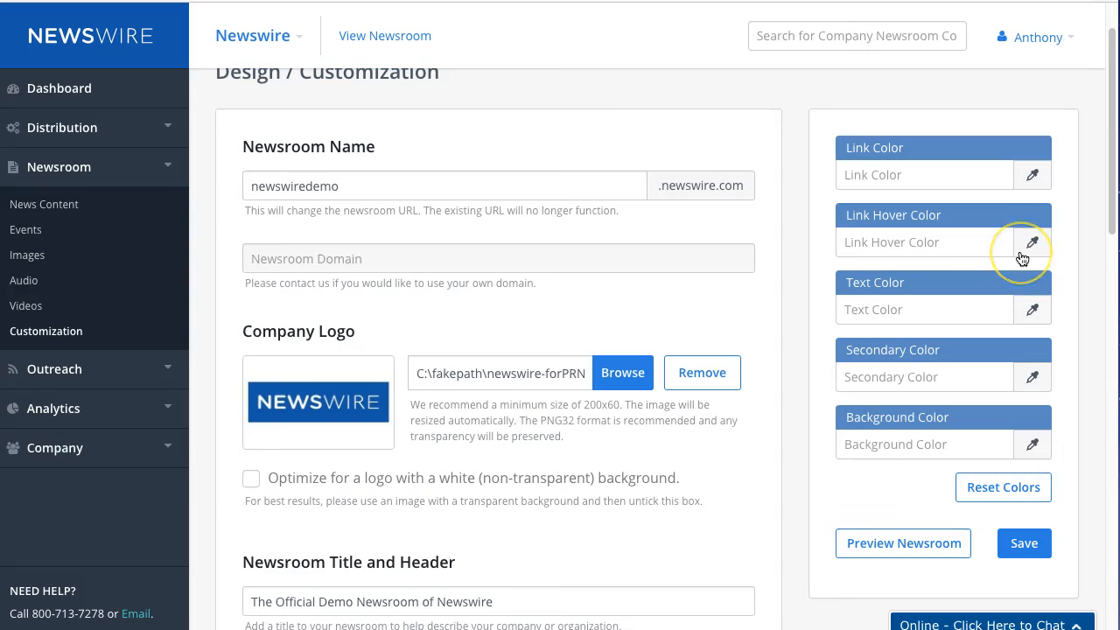
{"action": "mouse_move", "coordinate": [1032, 252]}
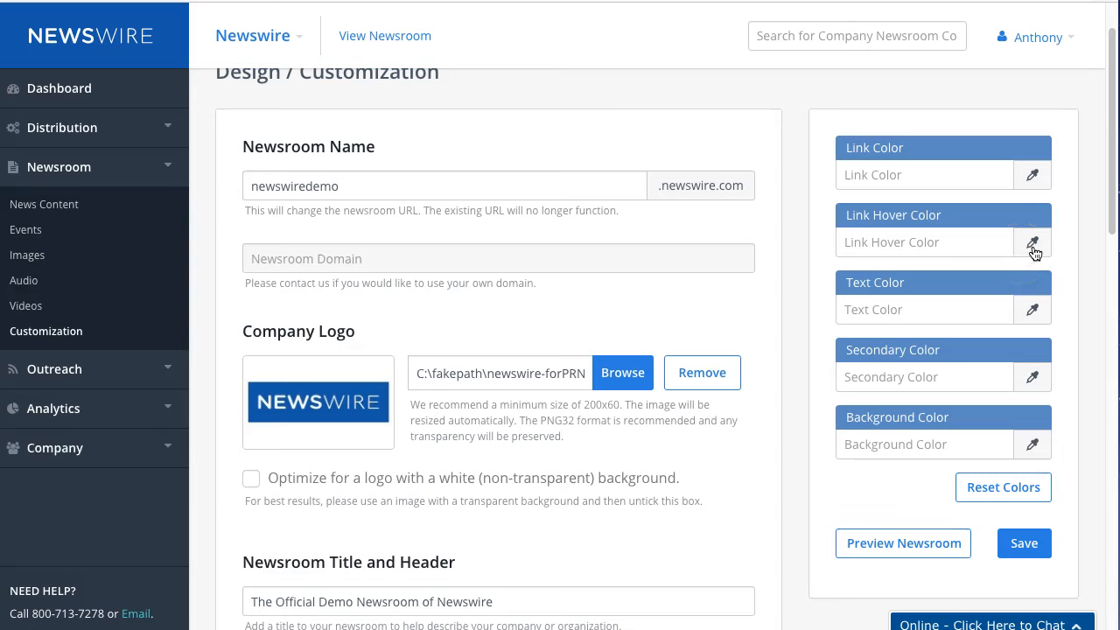
{"action": "left_click", "coordinate": [1032, 242]}
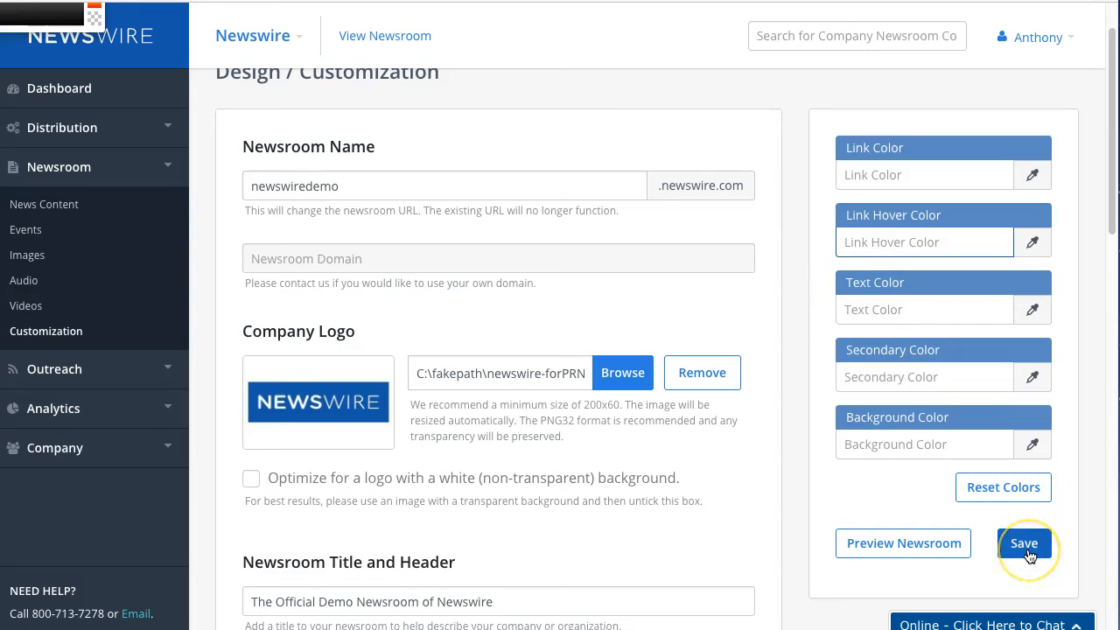
{"action": "left_click", "coordinate": [1023, 542]}
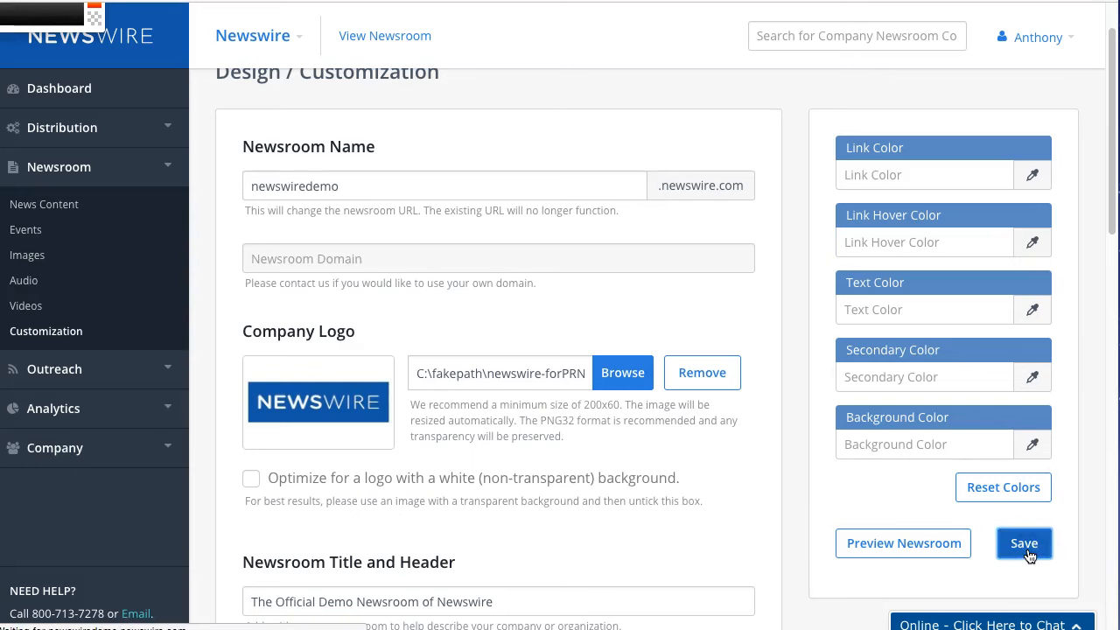
{"action": "left_click", "coordinate": [1024, 543]}
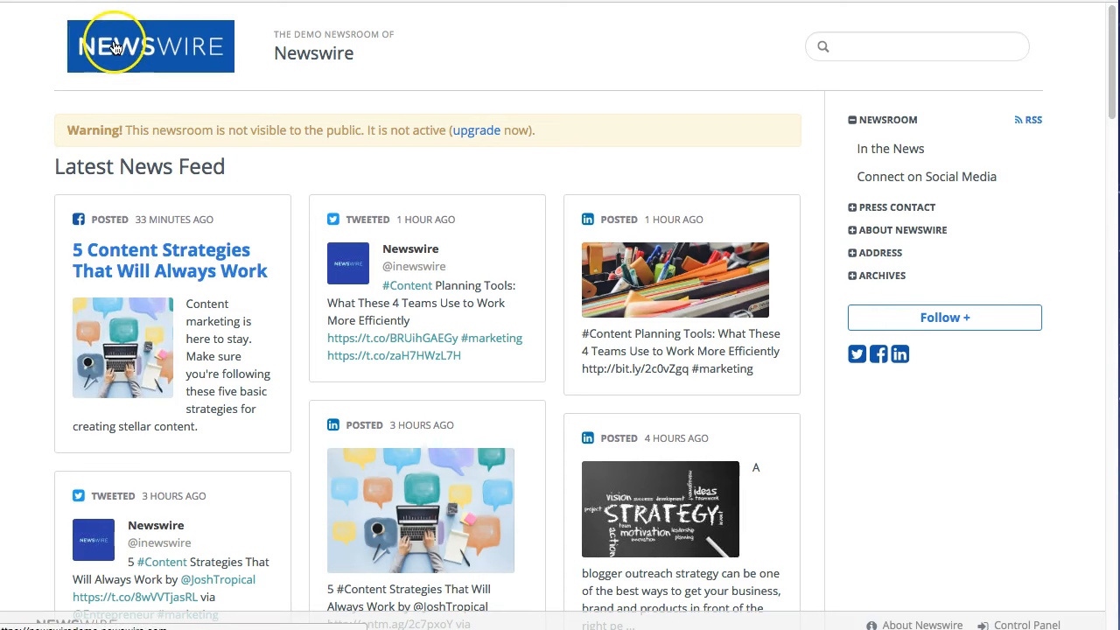
{"action": "mouse_move", "coordinate": [915, 220]}
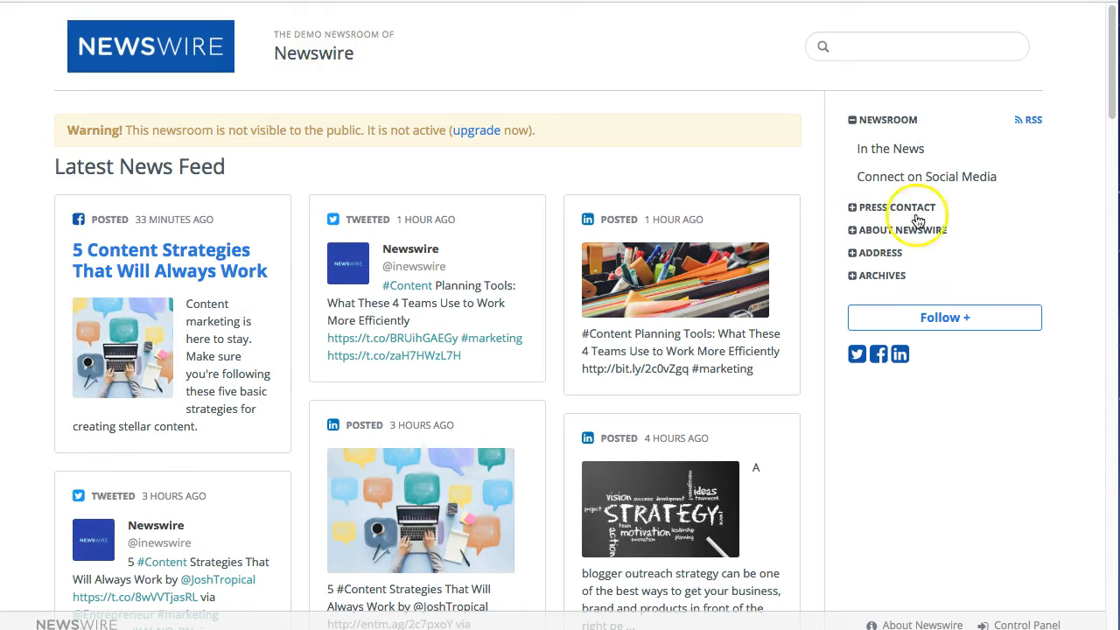
{"action": "mouse_move", "coordinate": [926, 175]}
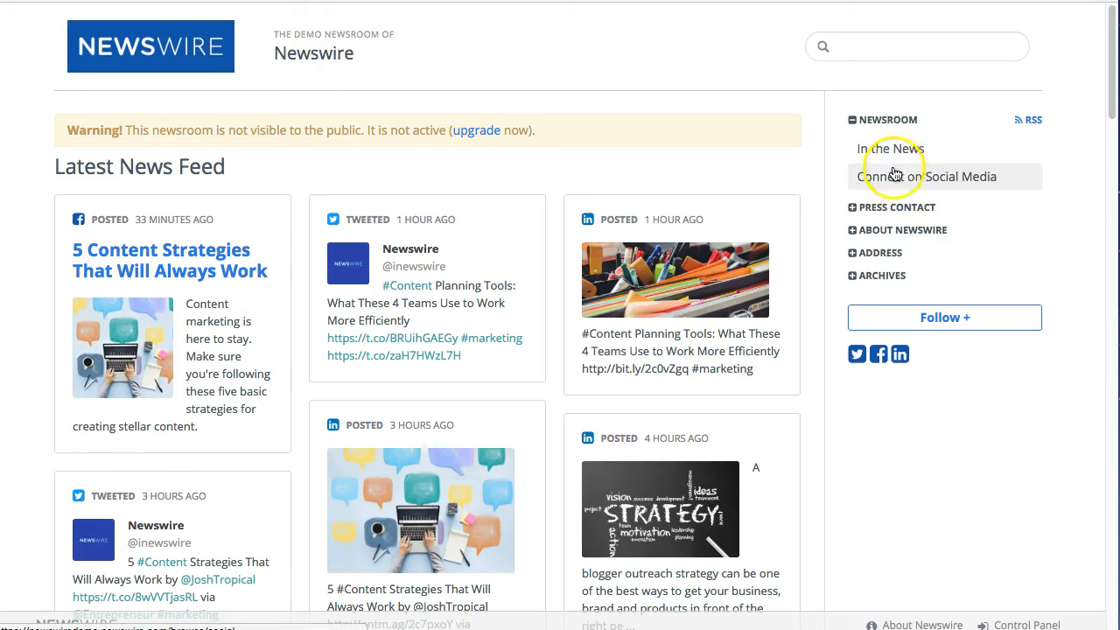